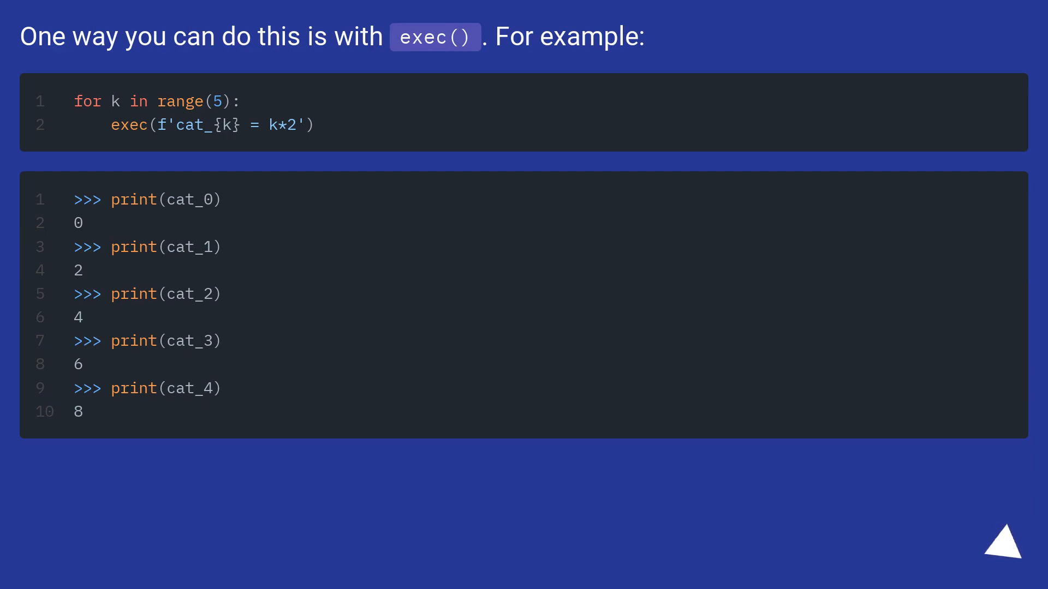
click(1002, 548)
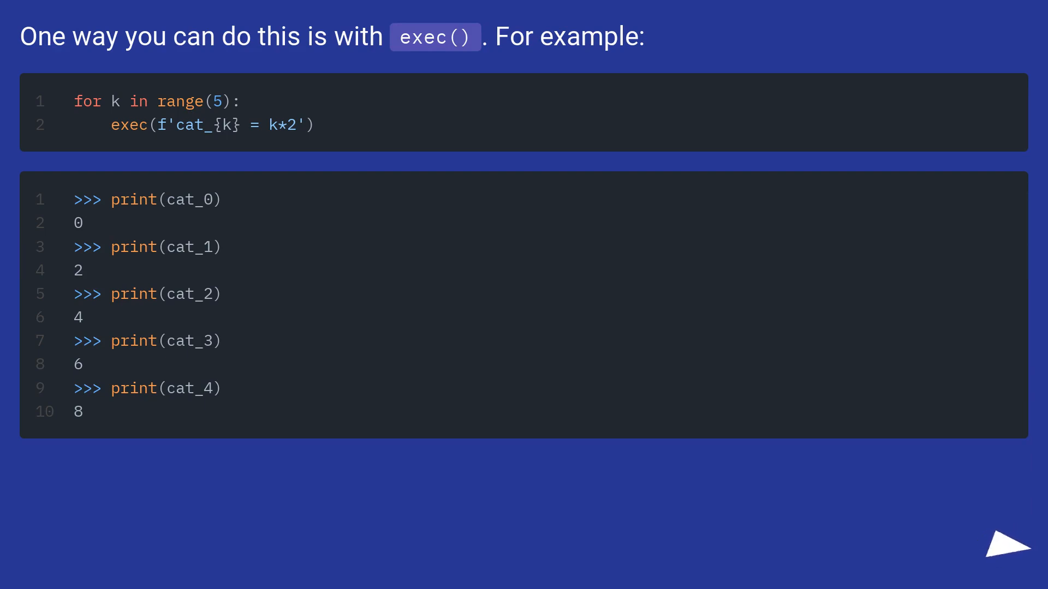
click(1009, 543)
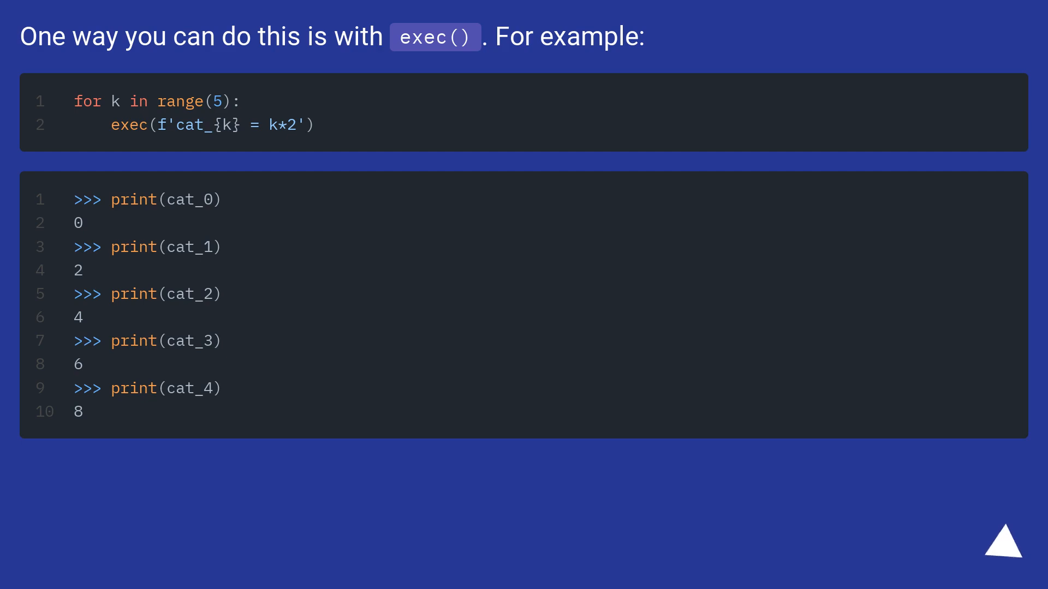
click(997, 539)
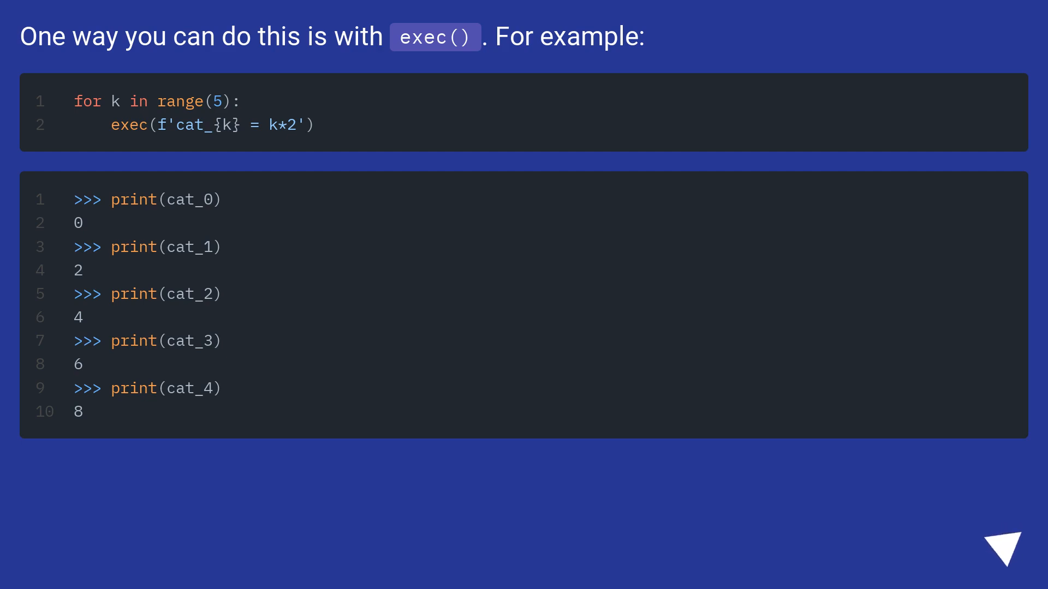